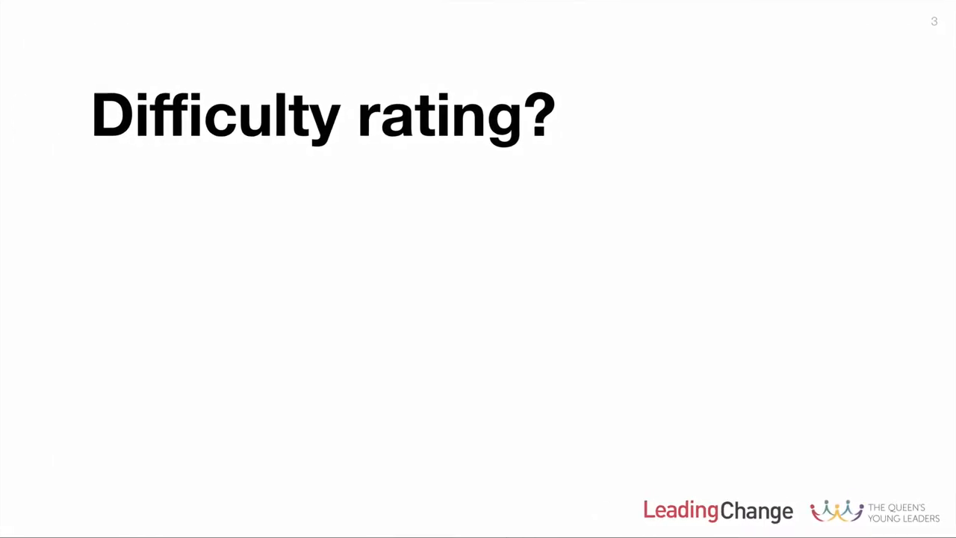
Step: Advance the Keynote slideshow to slide 5, 'Geek rating?'
key("Right")
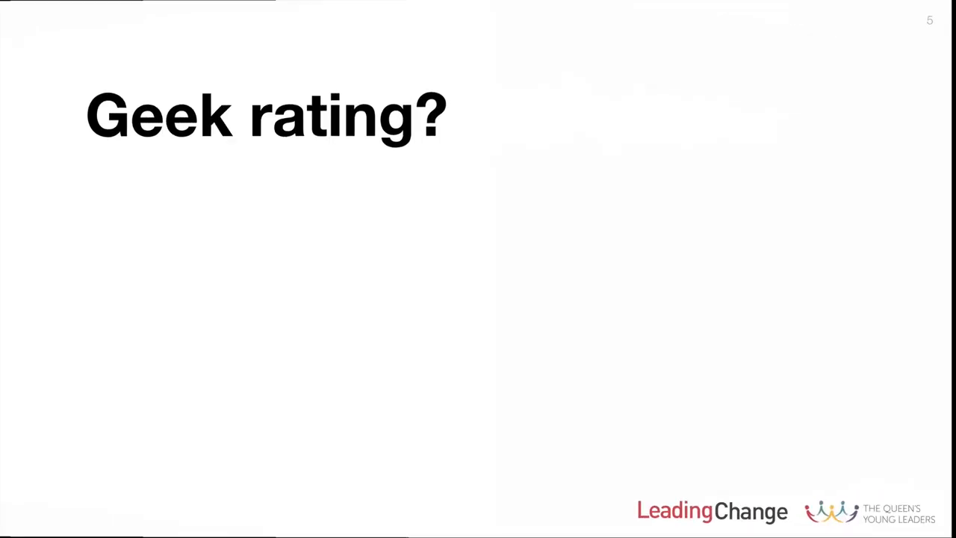
key("Right")
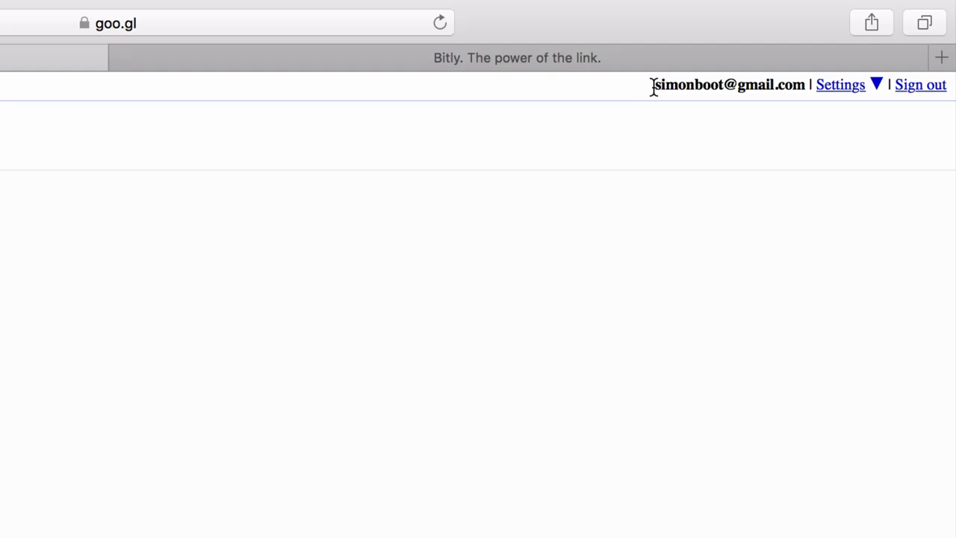
mouse_move(654, 91)
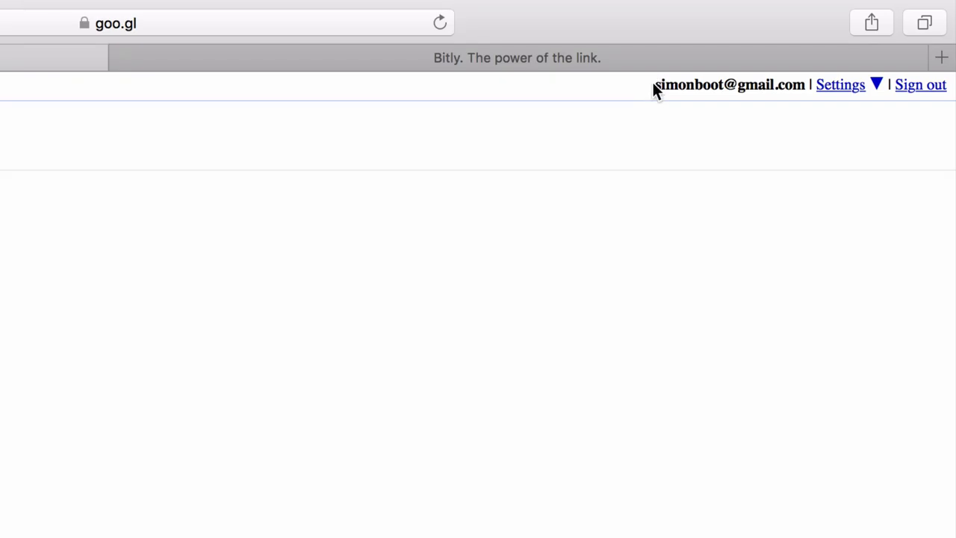
mouse_move(398, 222)
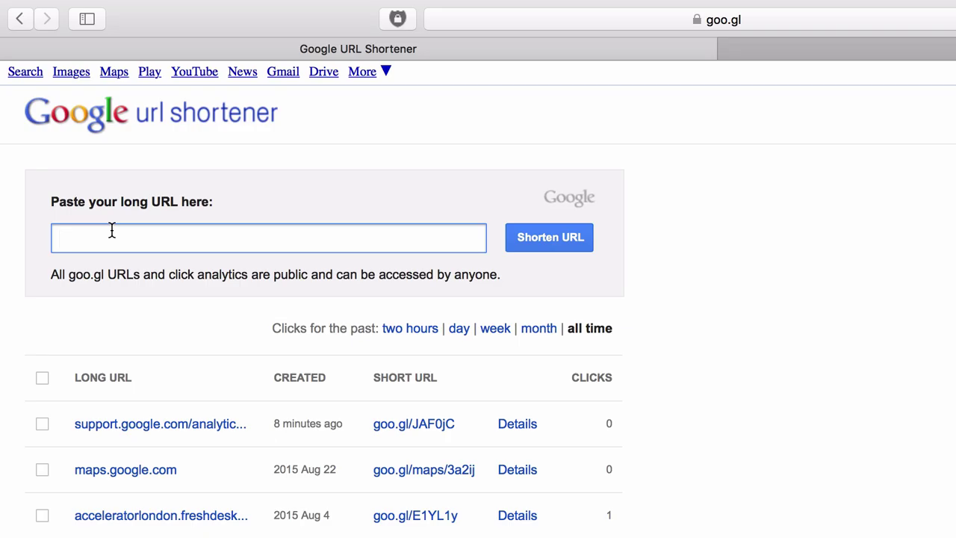
type("w")
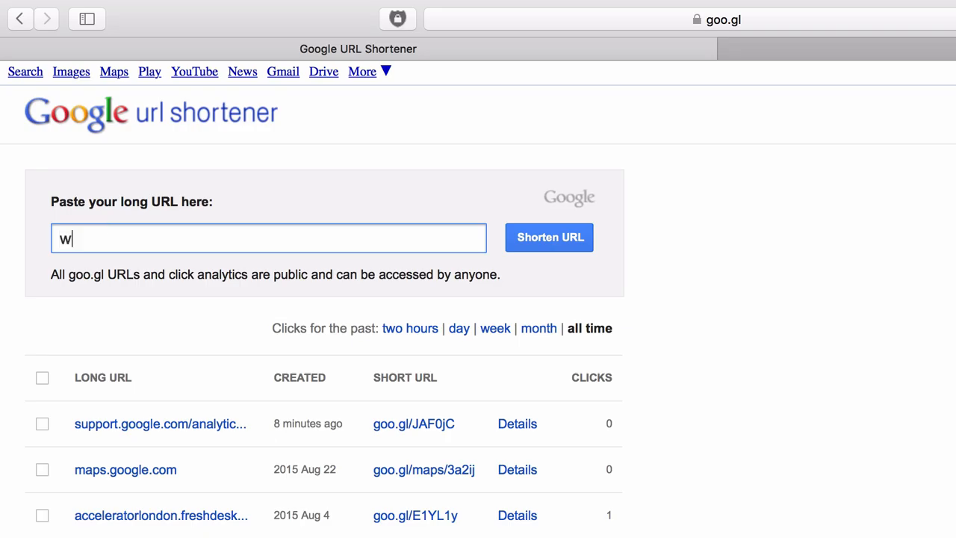
type("ww.google.com")
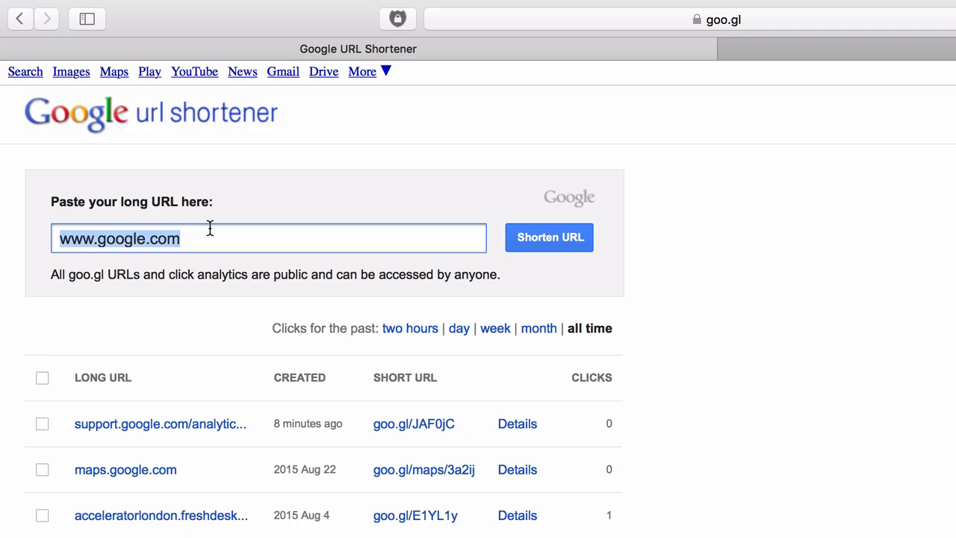
left_click(251, 243)
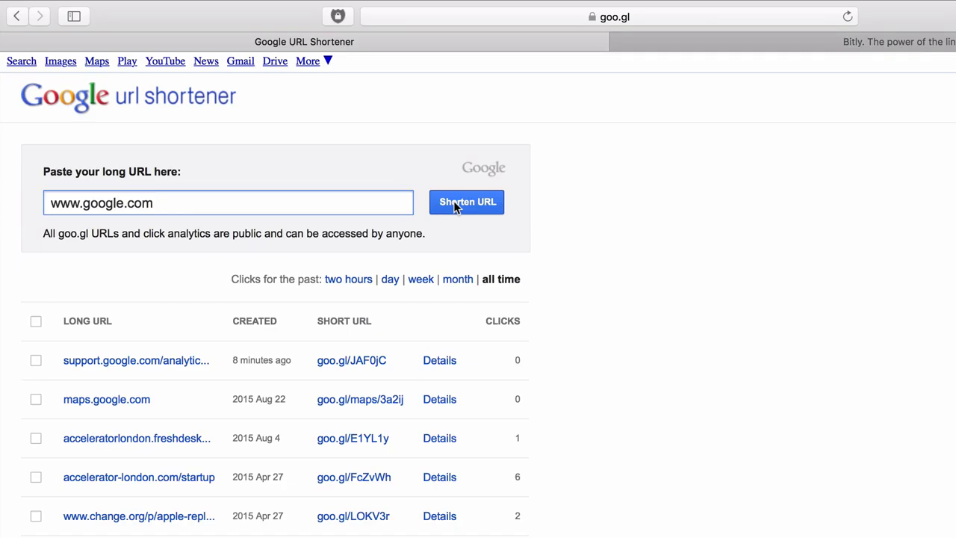
left_click(466, 202)
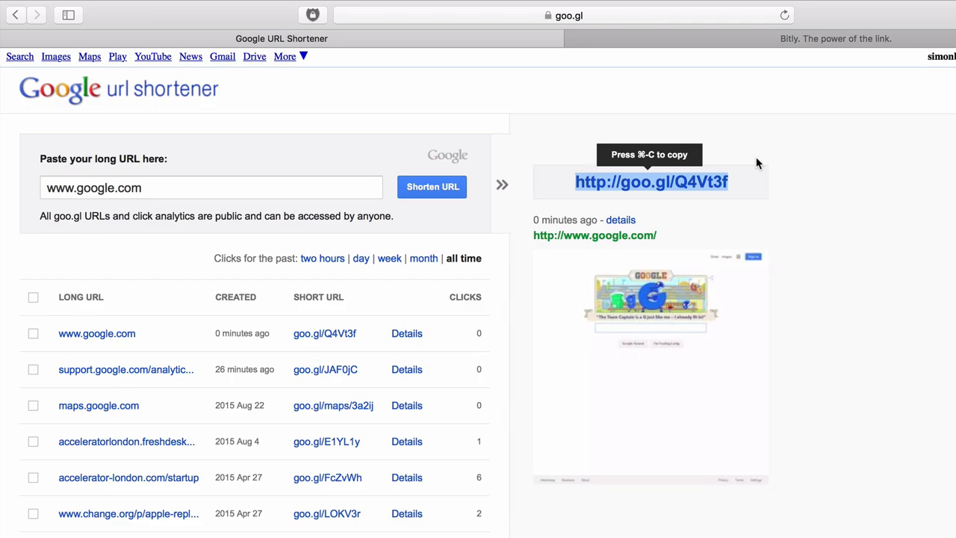
mouse_move(730, 185)
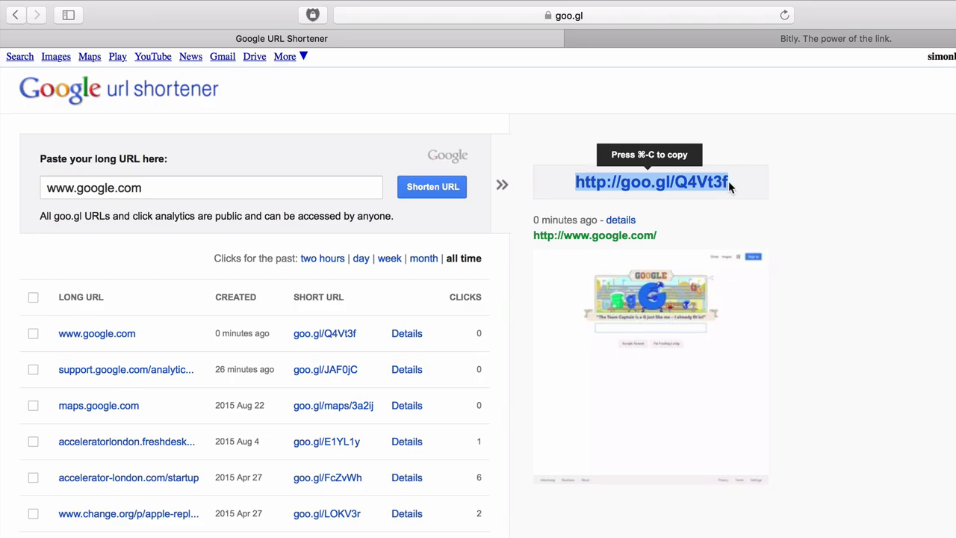
mouse_move(735, 188)
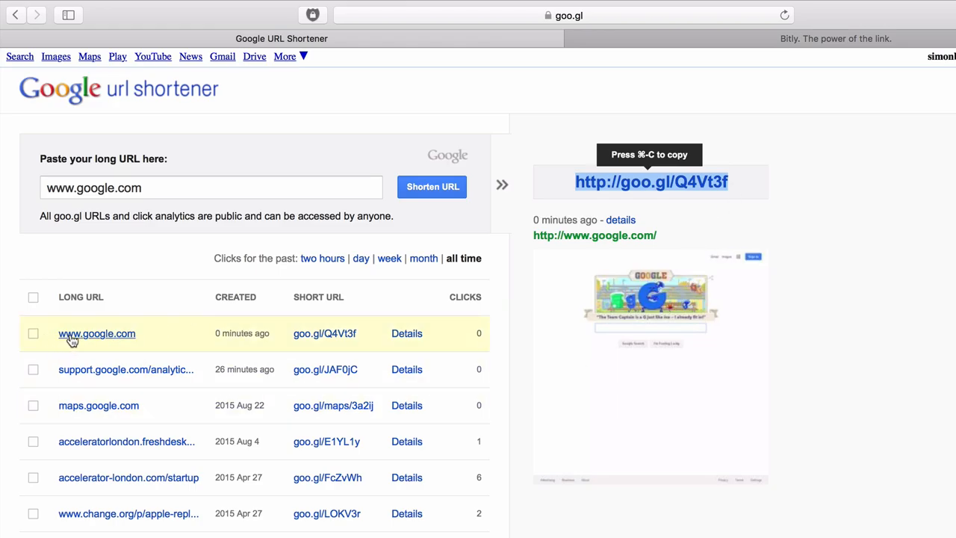
mouse_move(175, 333)
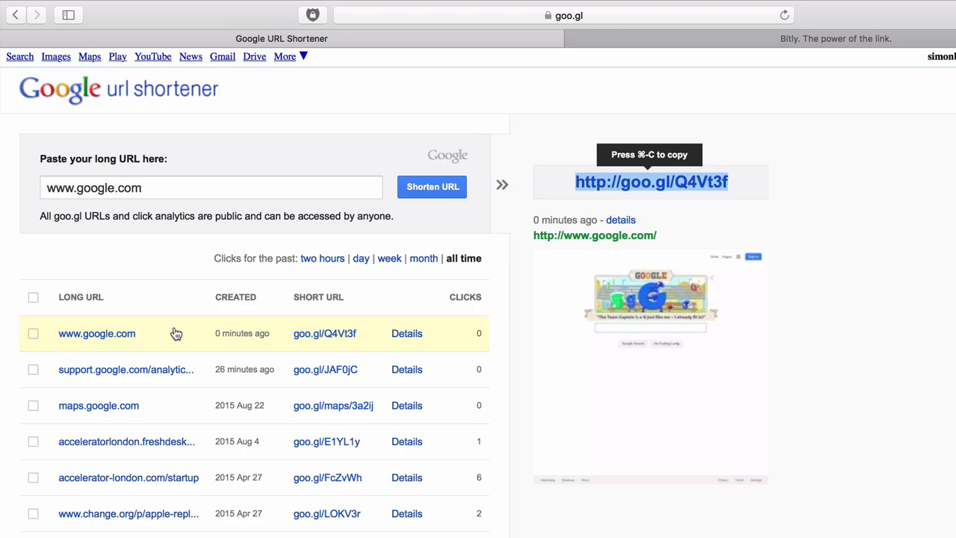
mouse_move(87, 340)
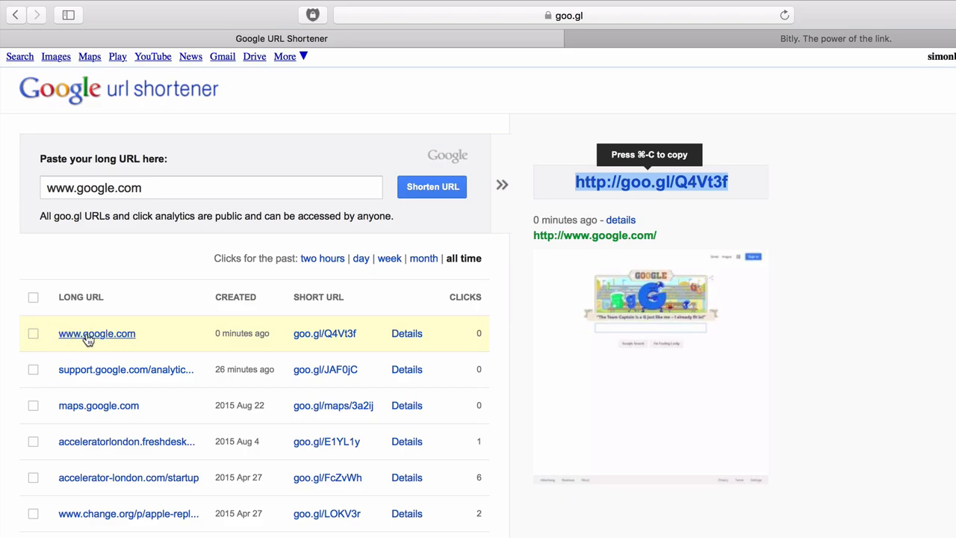
mouse_move(94, 340)
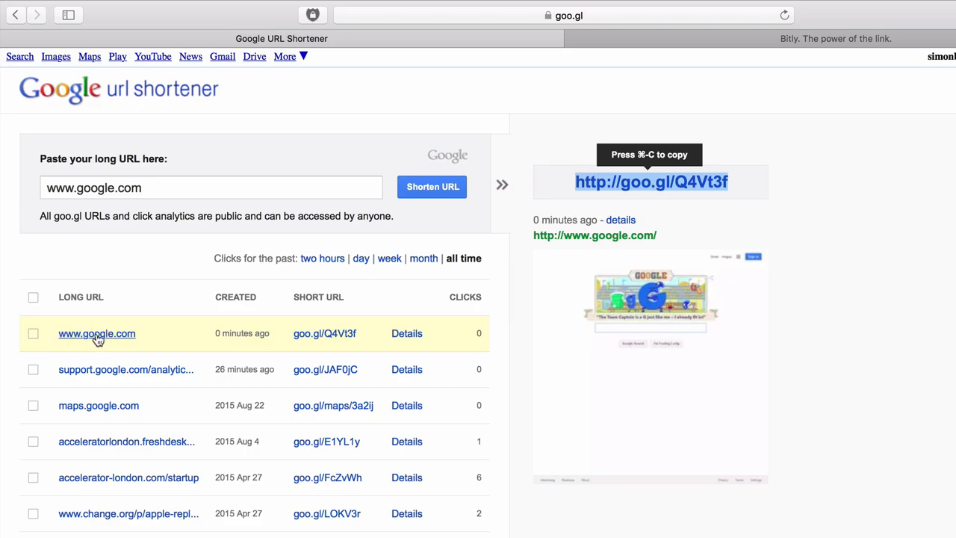
mouse_move(162, 338)
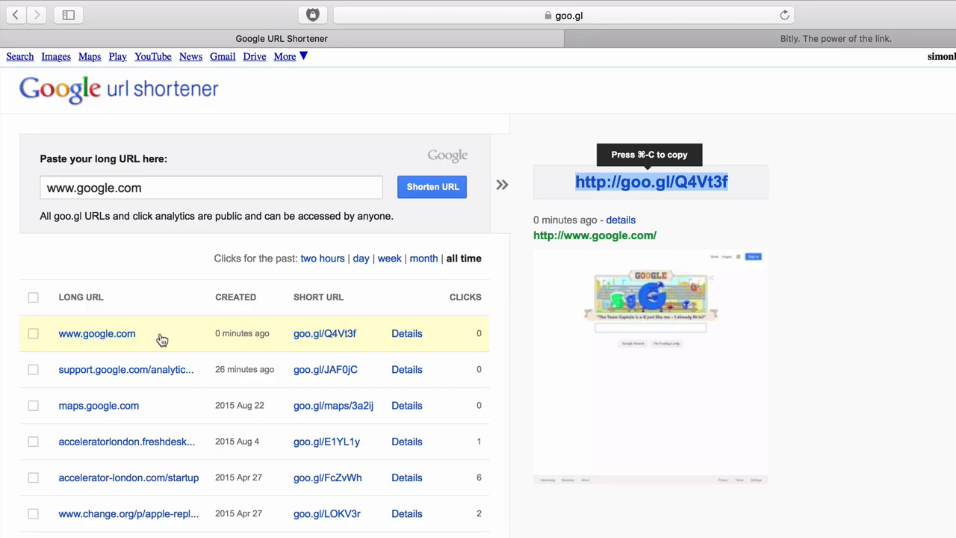
mouse_move(331, 336)
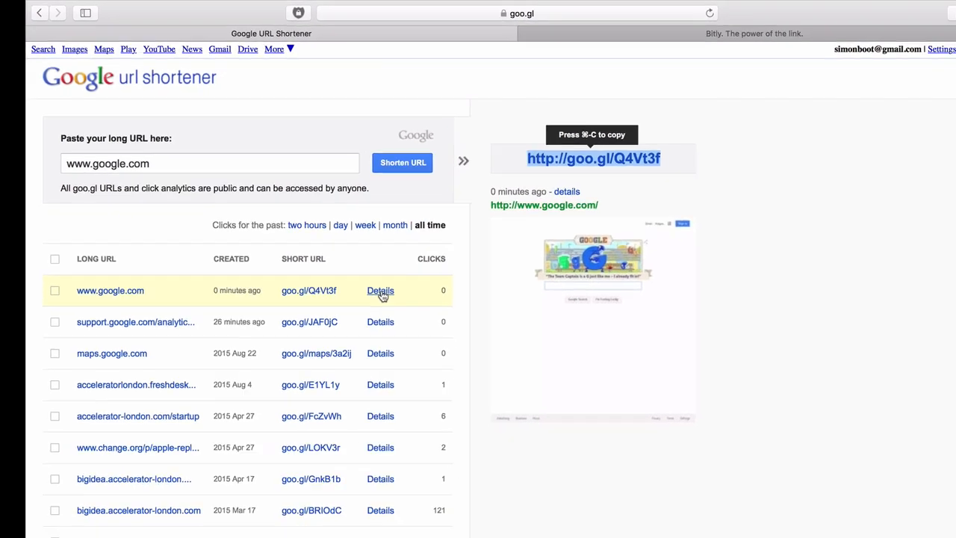
left_click(380, 291)
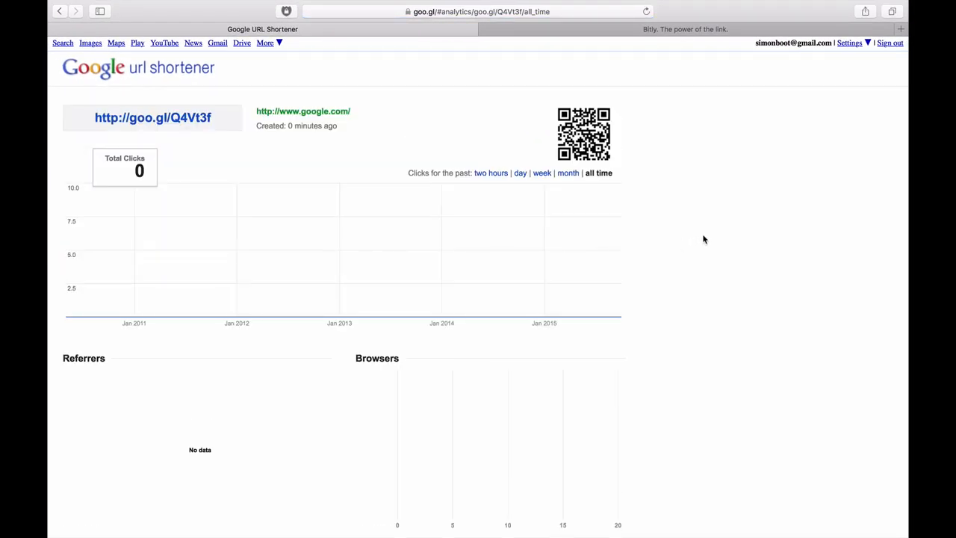
scroll("down", 3)
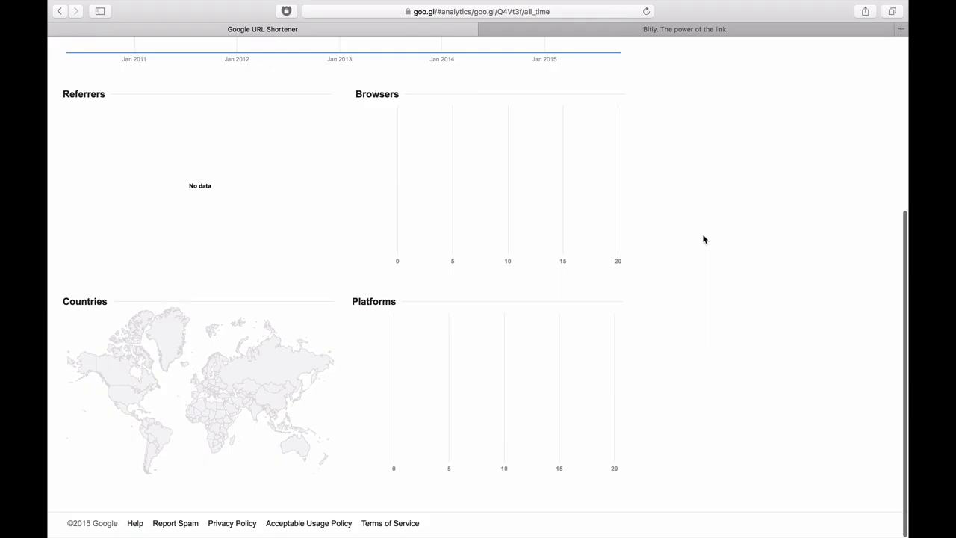
scroll("up", 3)
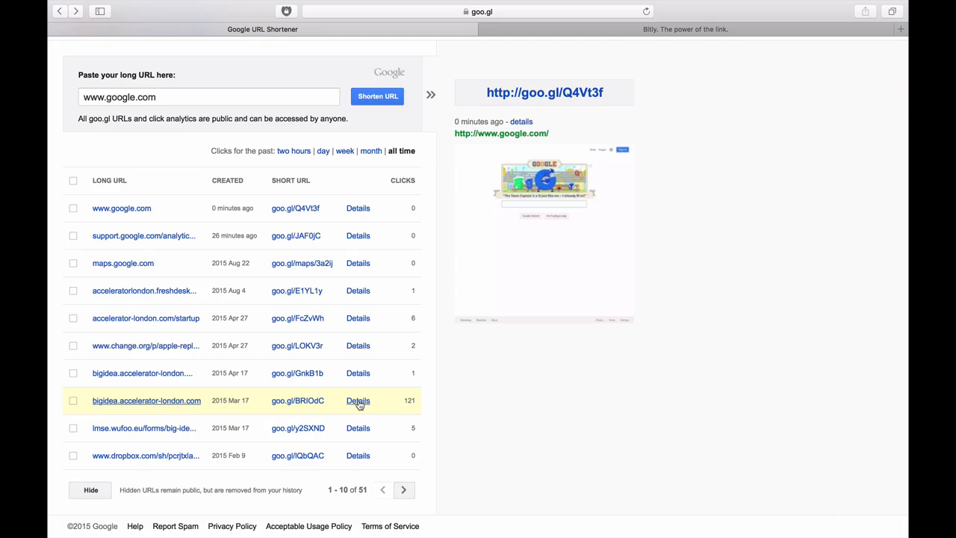
Step: Review the goo.gl/BRIOdC click analytics, then return to the link list
left_click(358, 400)
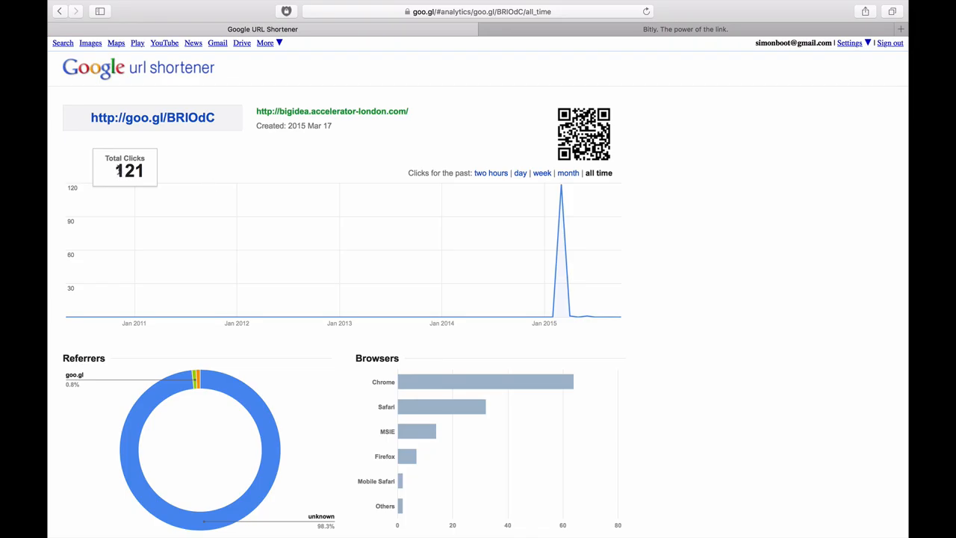
mouse_move(553, 274)
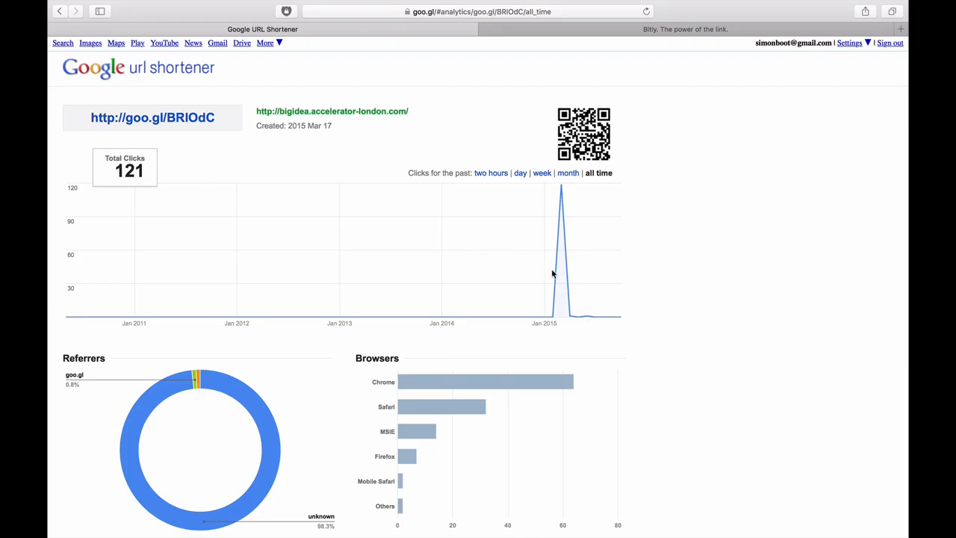
mouse_move(571, 315)
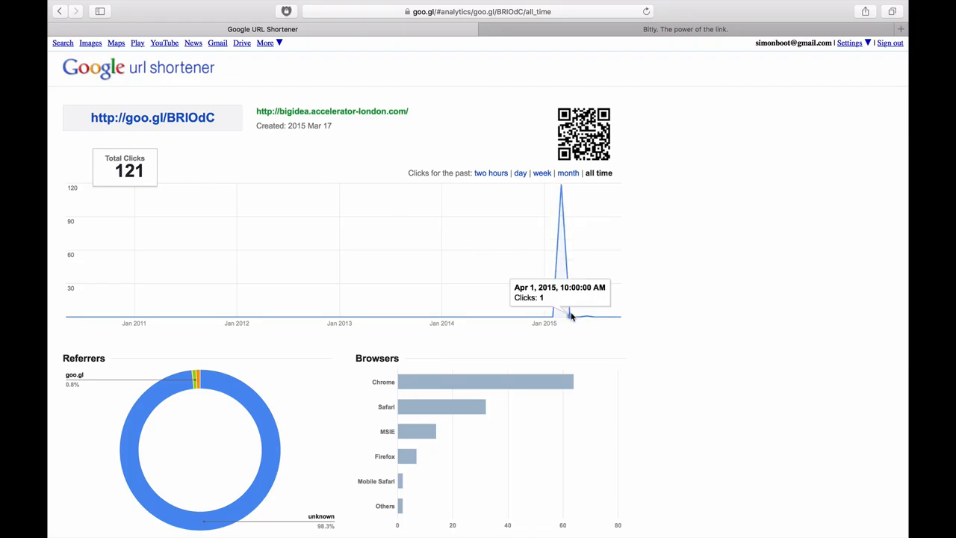
mouse_move(555, 317)
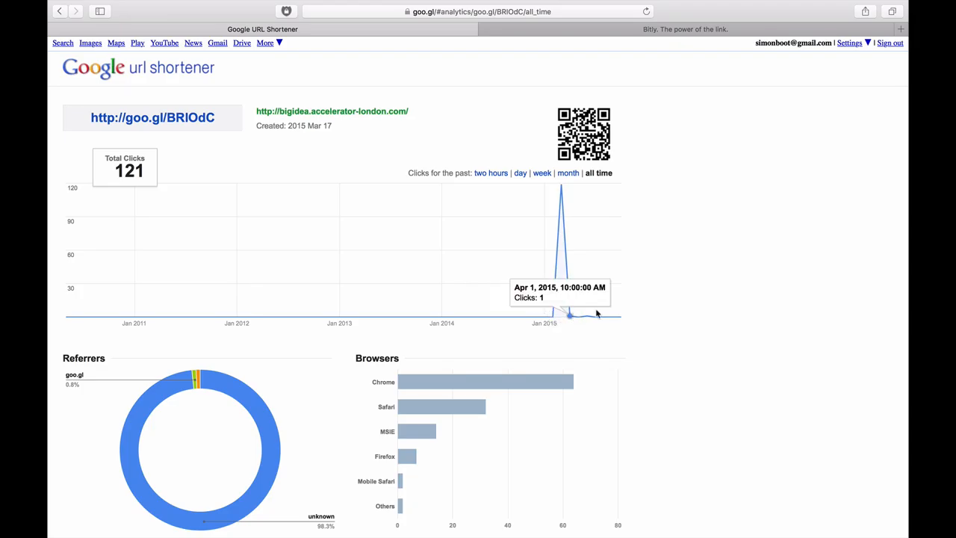
scroll("down", 3)
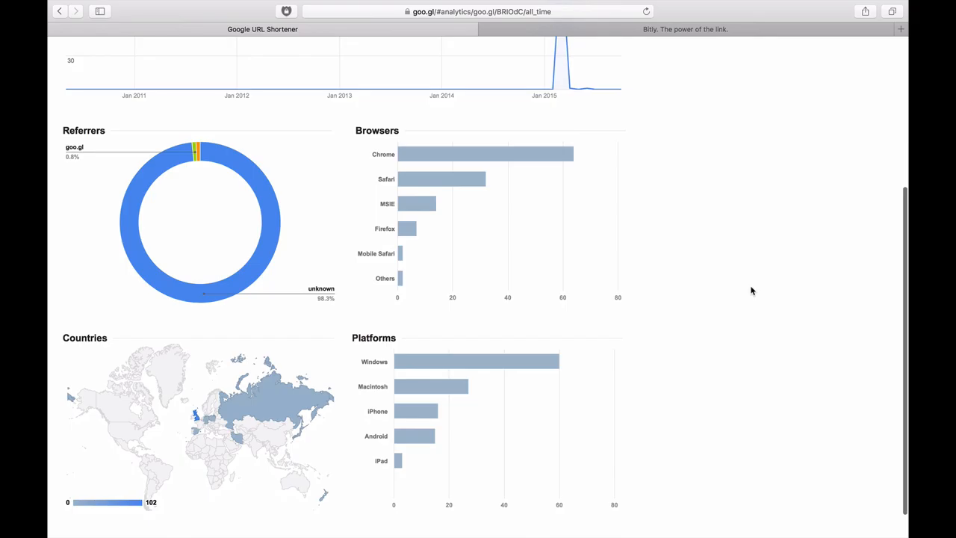
mouse_move(634, 318)
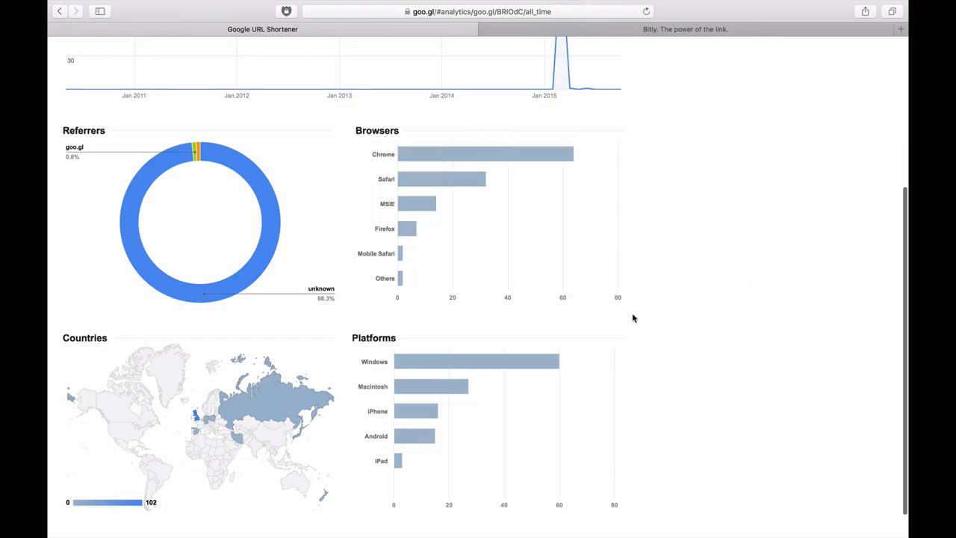
scroll("down", 3)
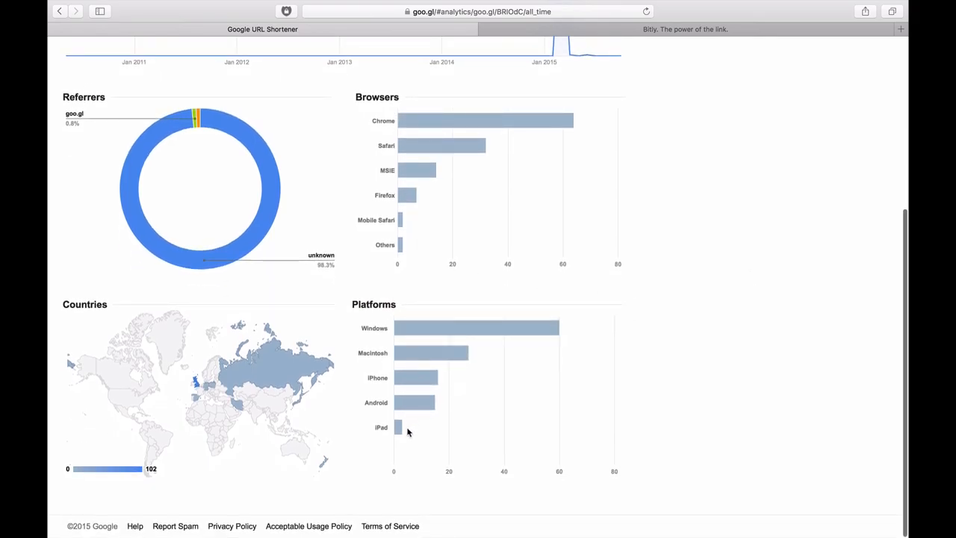
mouse_move(196, 389)
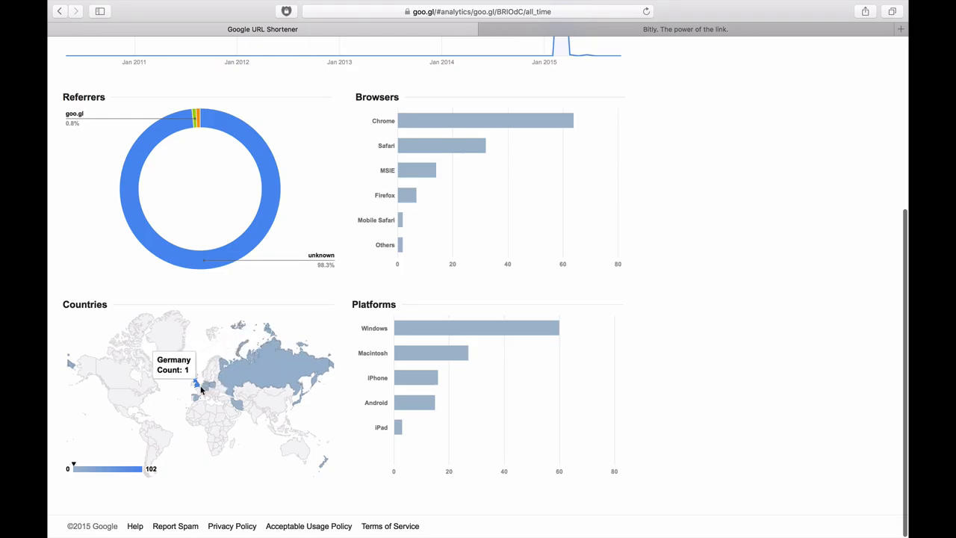
mouse_move(195, 384)
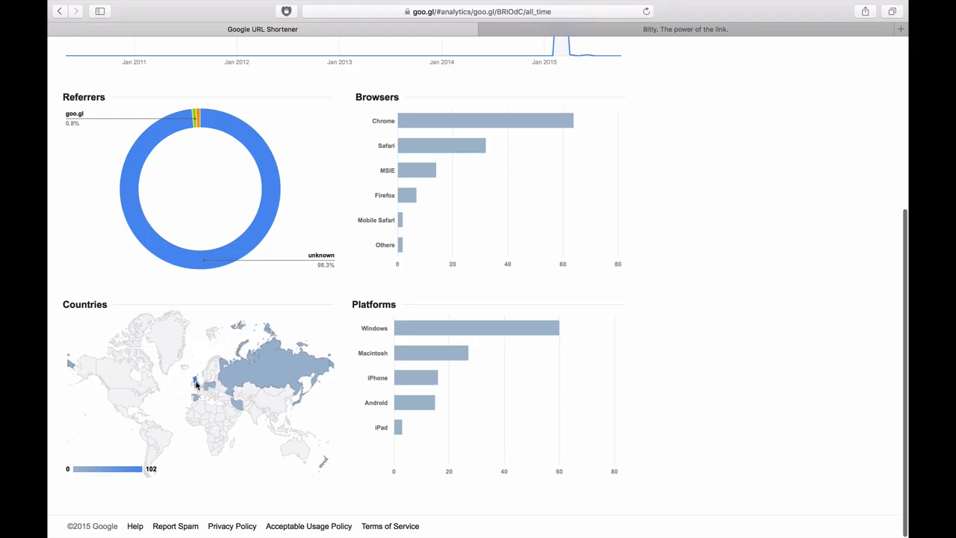
mouse_move(815, 273)
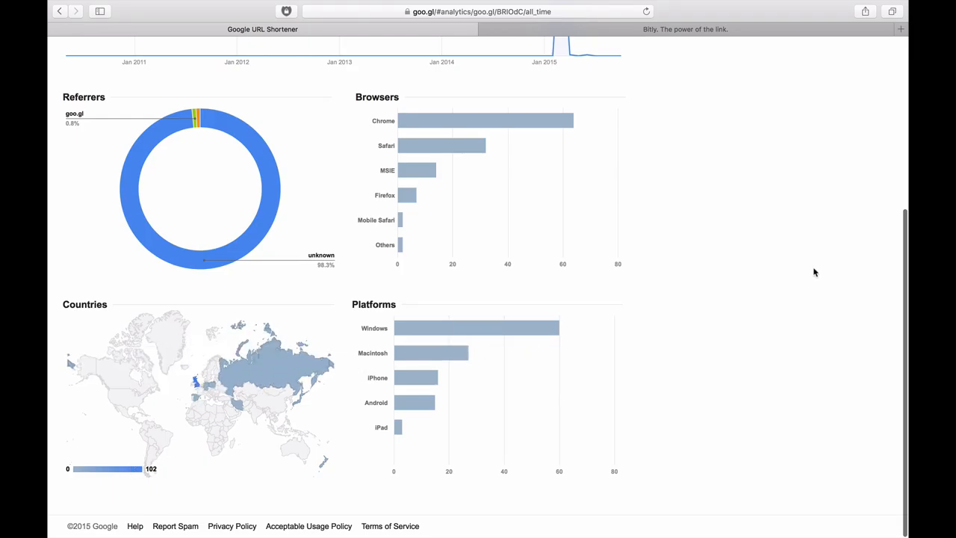
scroll("up", 3)
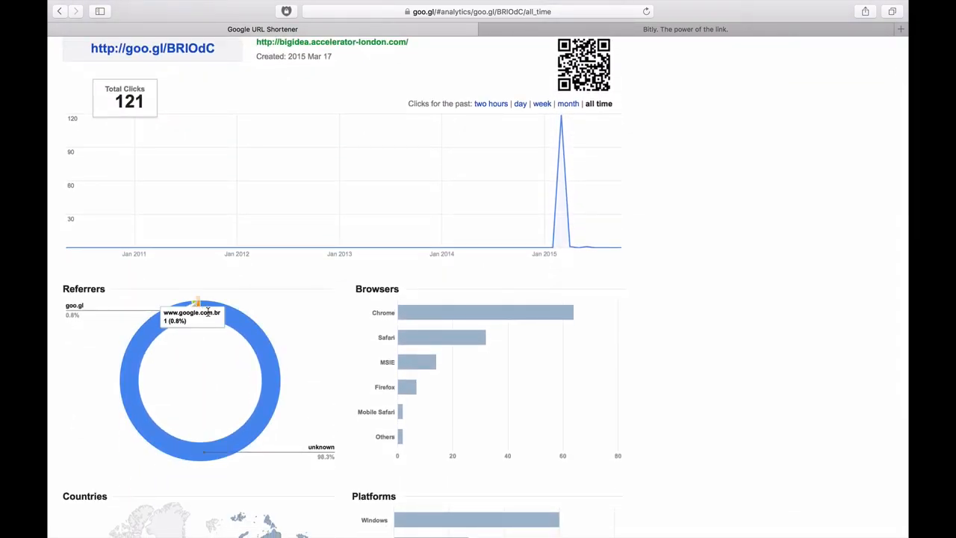
left_click(62, 11)
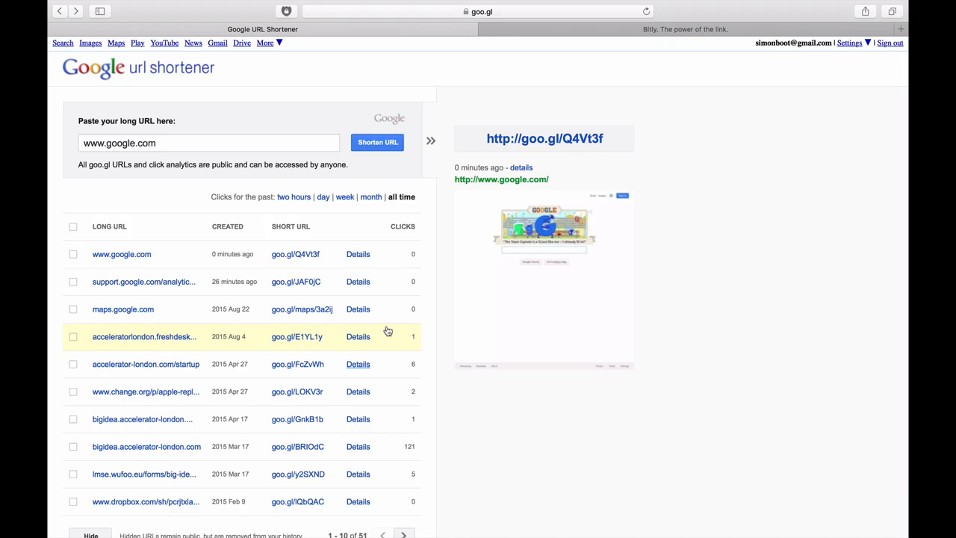
mouse_move(271, 173)
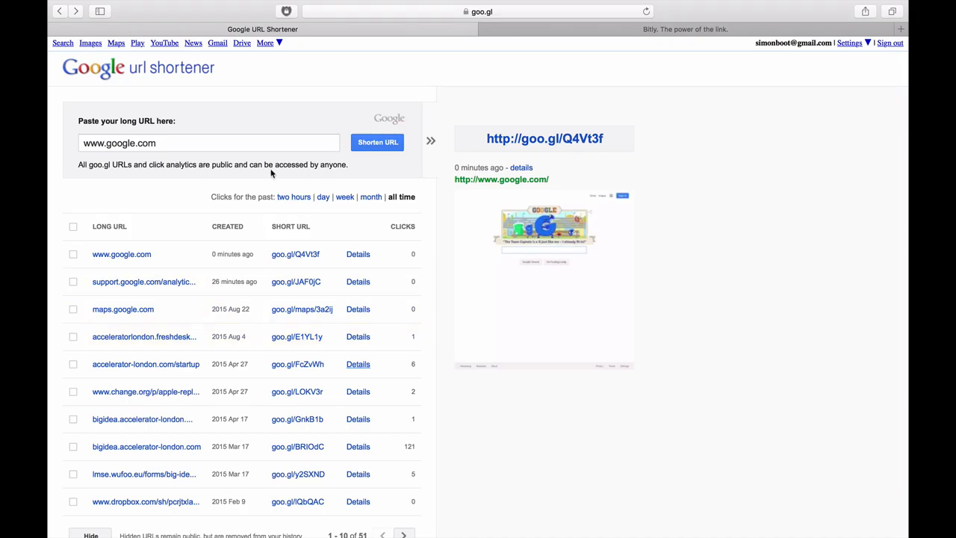
mouse_move(535, 138)
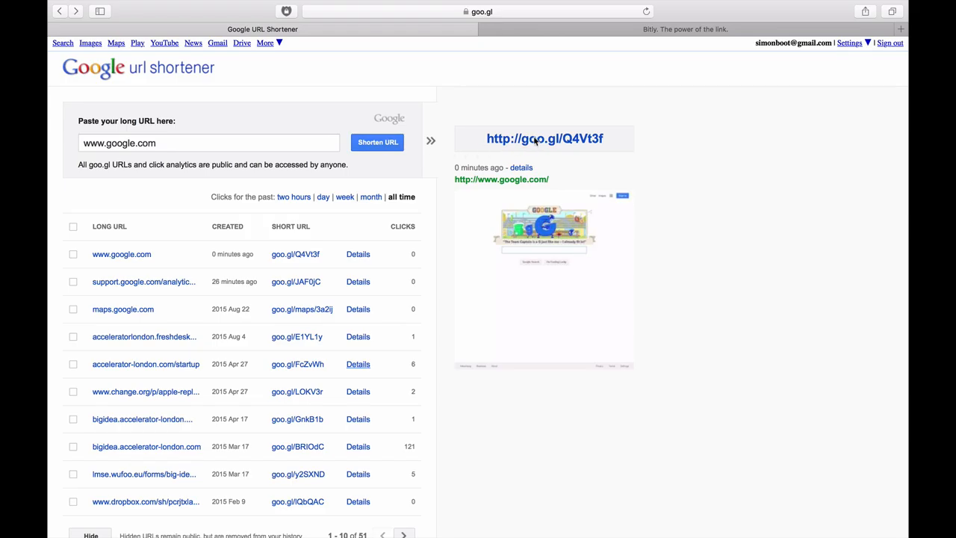
mouse_move(533, 140)
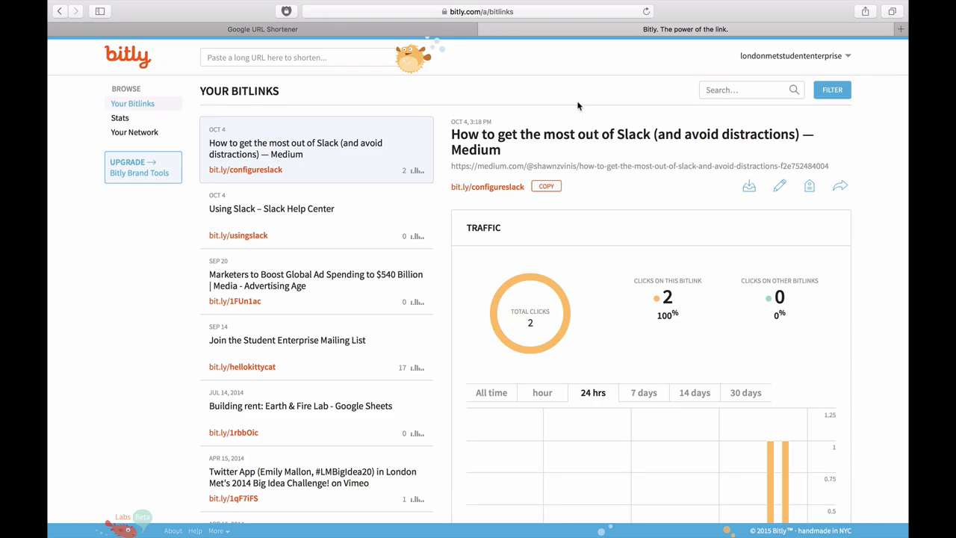
mouse_move(309, 77)
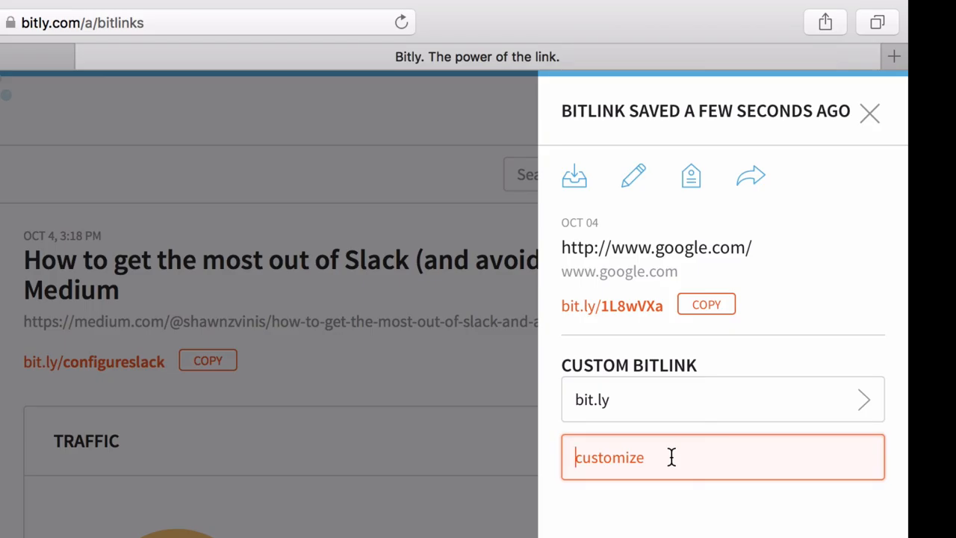
type("qy")
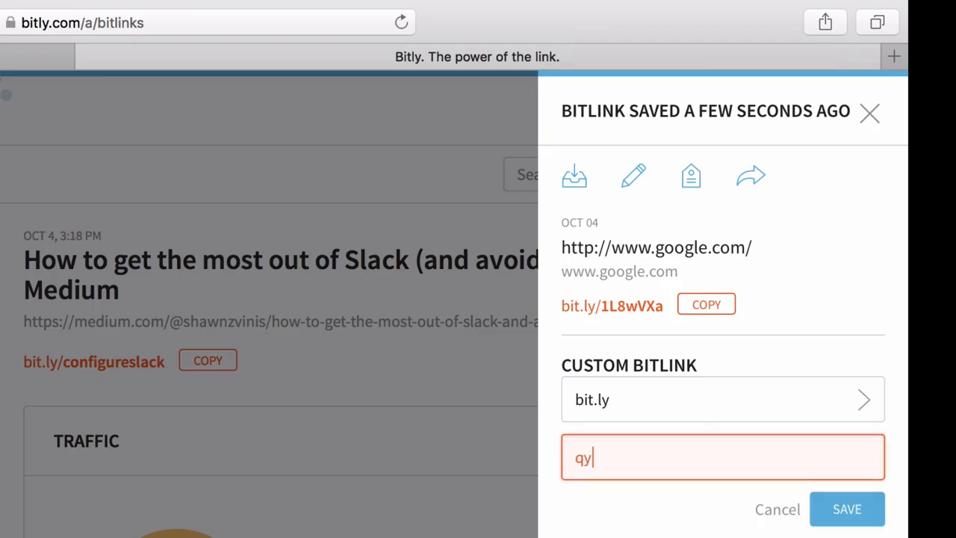
type("lp")
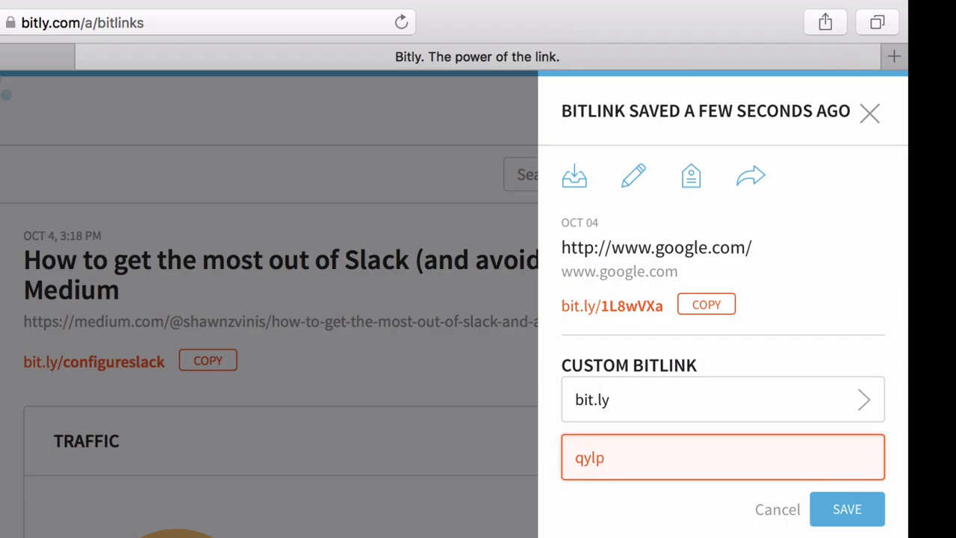
type("testing")
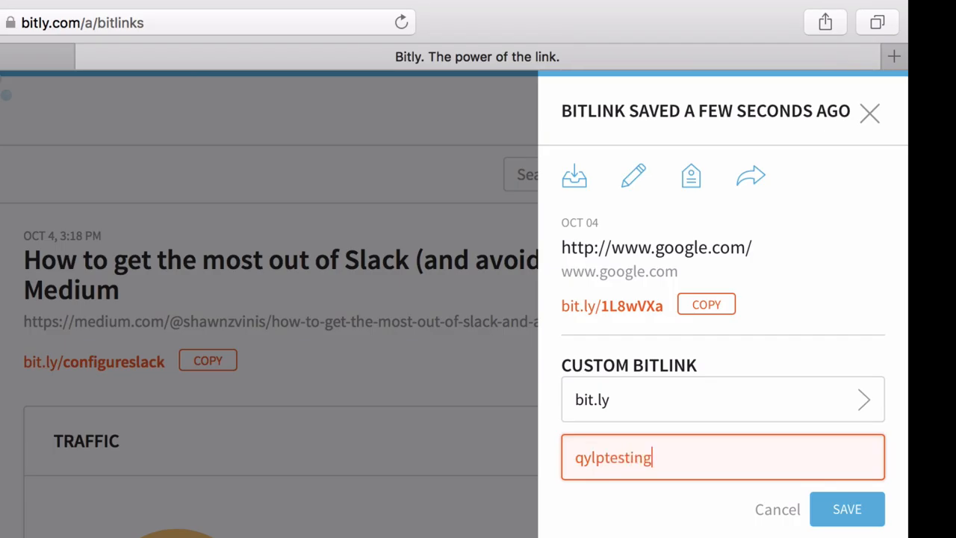
left_click(847, 508)
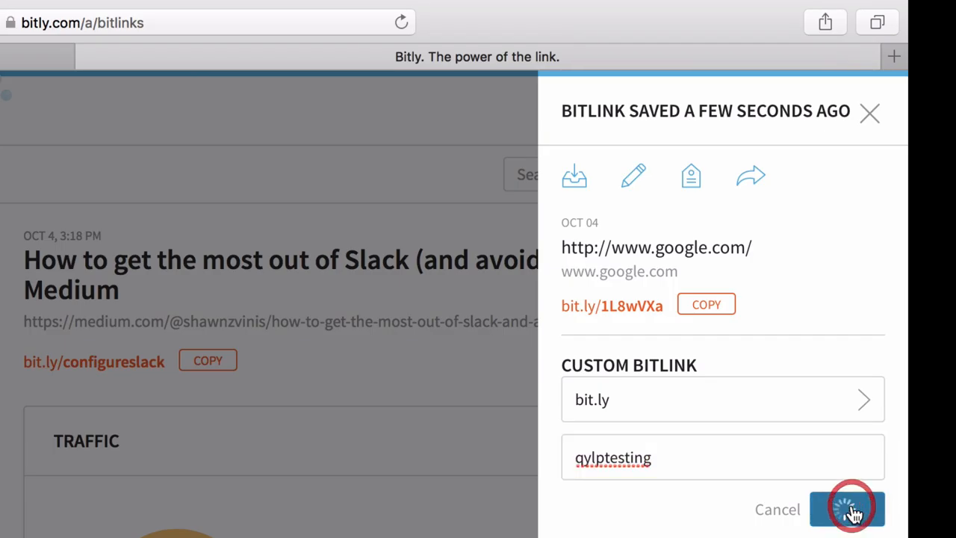
left_click(847, 520)
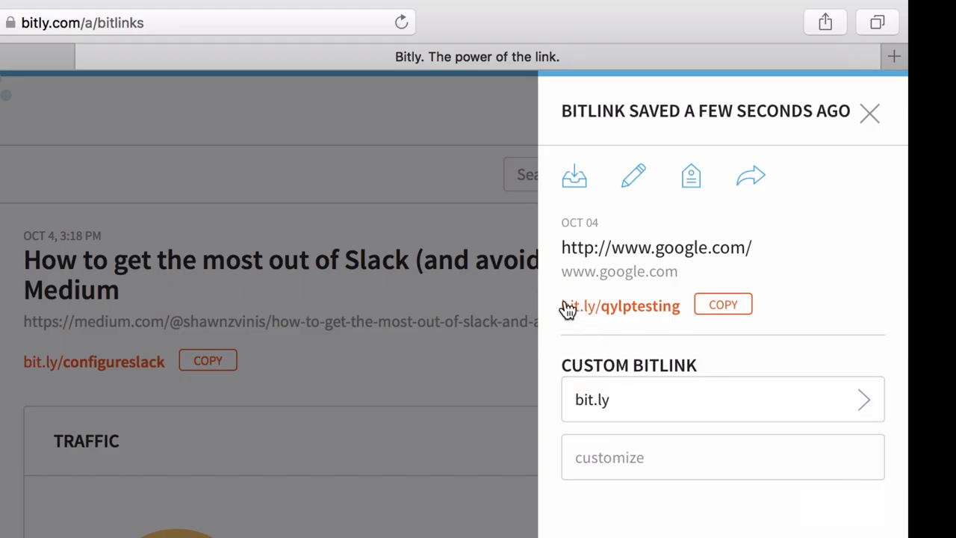
mouse_move(722, 310)
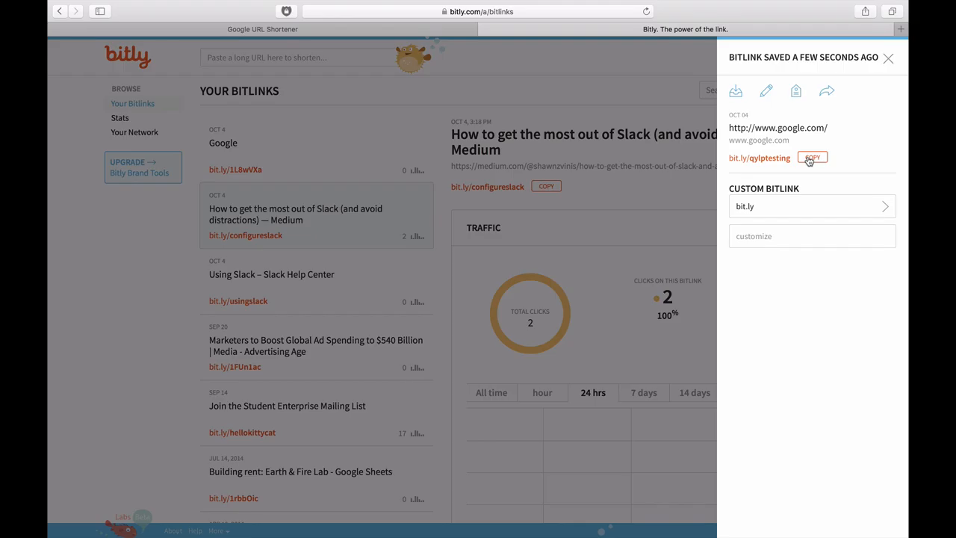
Step: Close the Bitlink Saved panel to return to Your Bitlinks
left_click(887, 58)
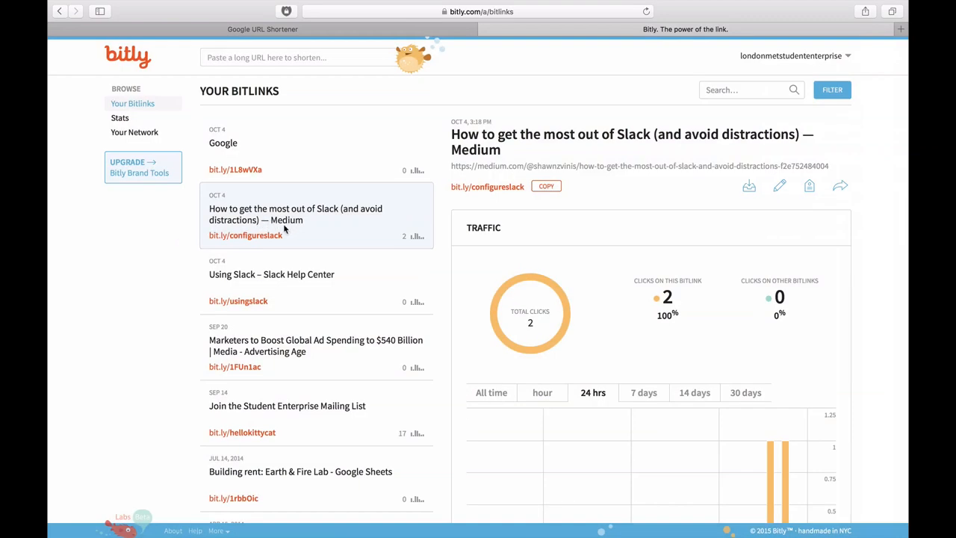
mouse_move(348, 230)
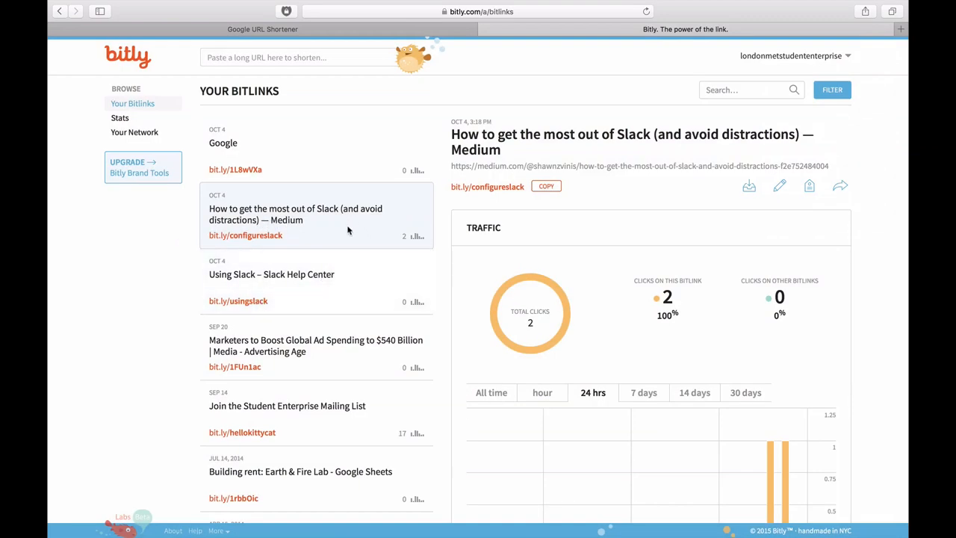
mouse_move(300, 249)
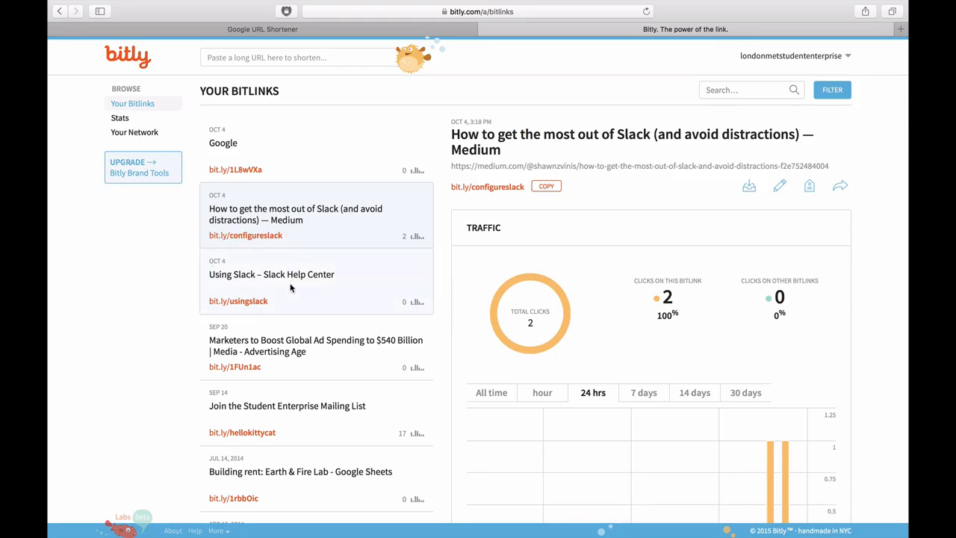
mouse_move(138, 279)
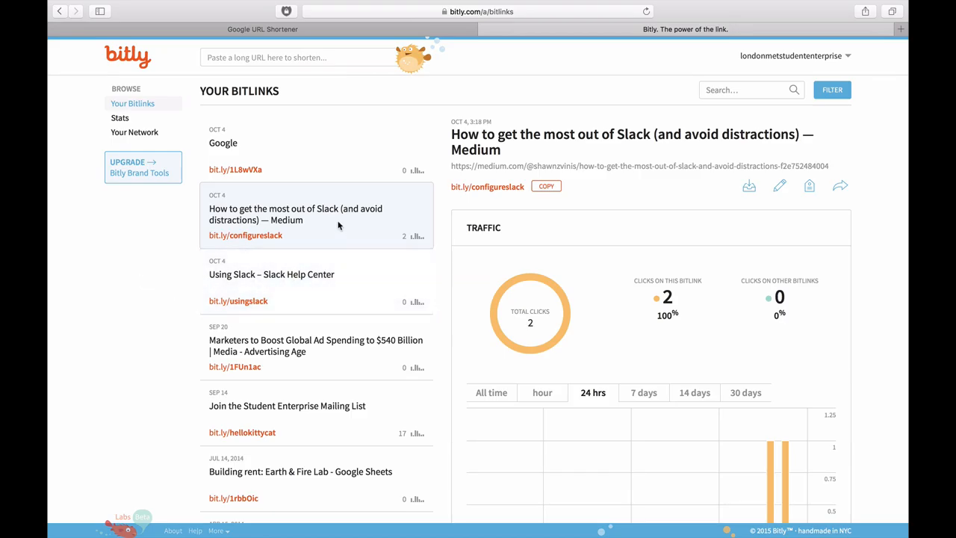
mouse_move(138, 314)
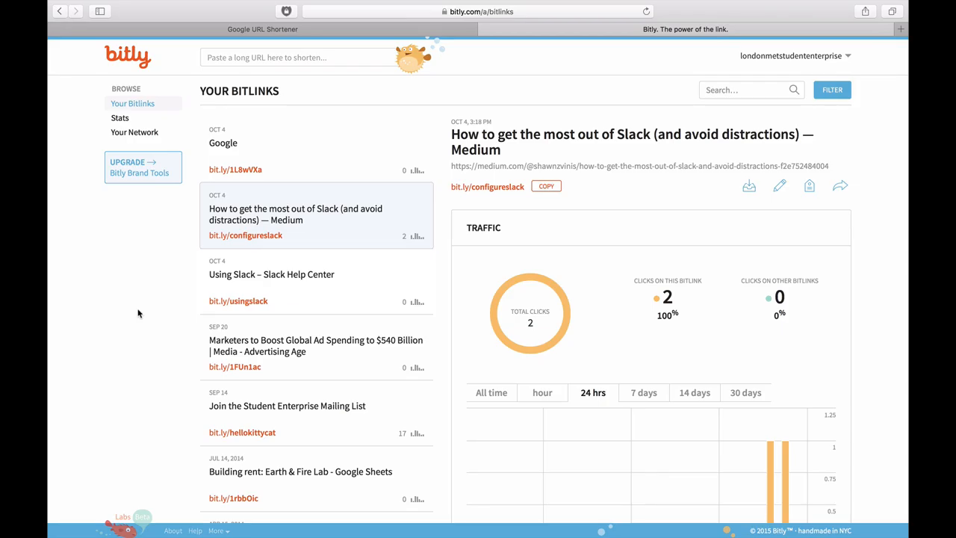
Step: View the Google bitlink's stats, then the Street Momentum bitlink's 132 clicks
left_click(222, 143)
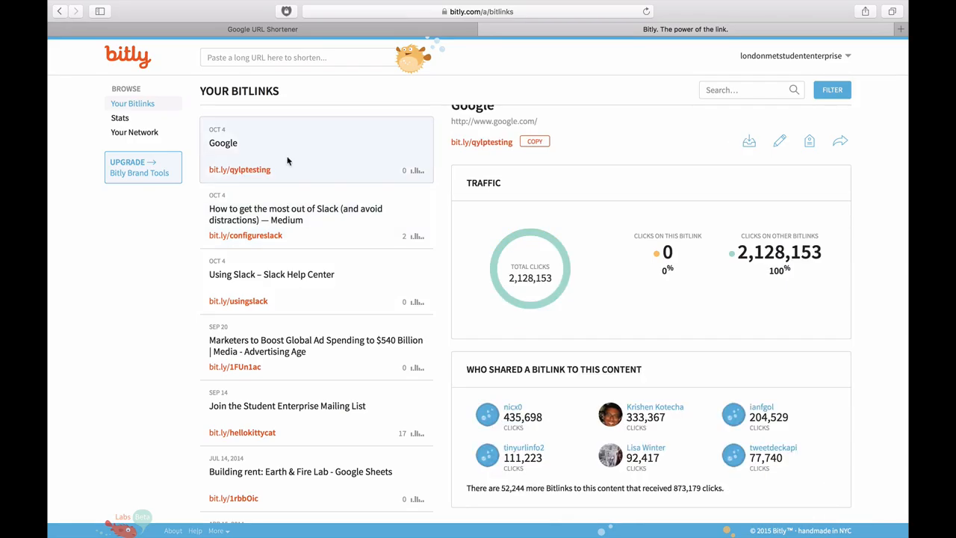
scroll("down", 3)
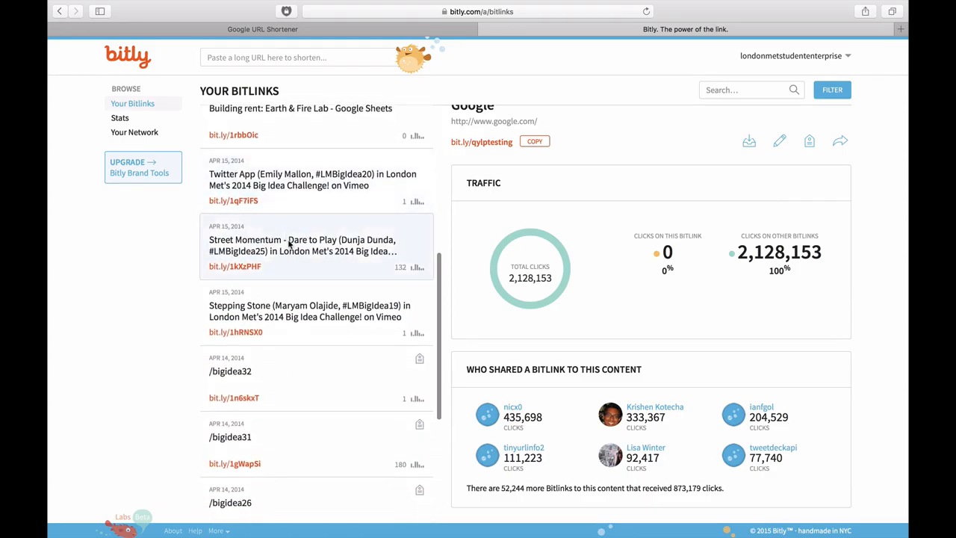
left_click(293, 251)
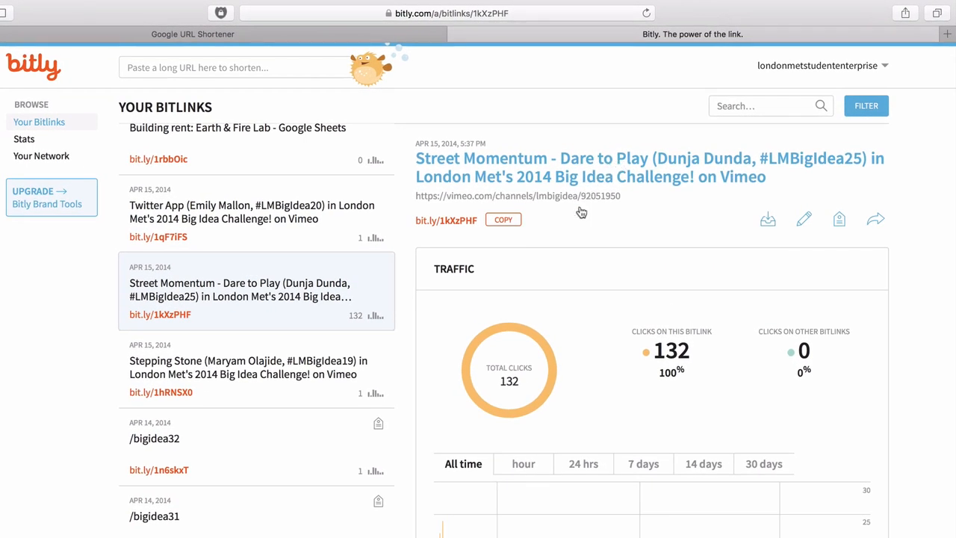
mouse_move(716, 313)
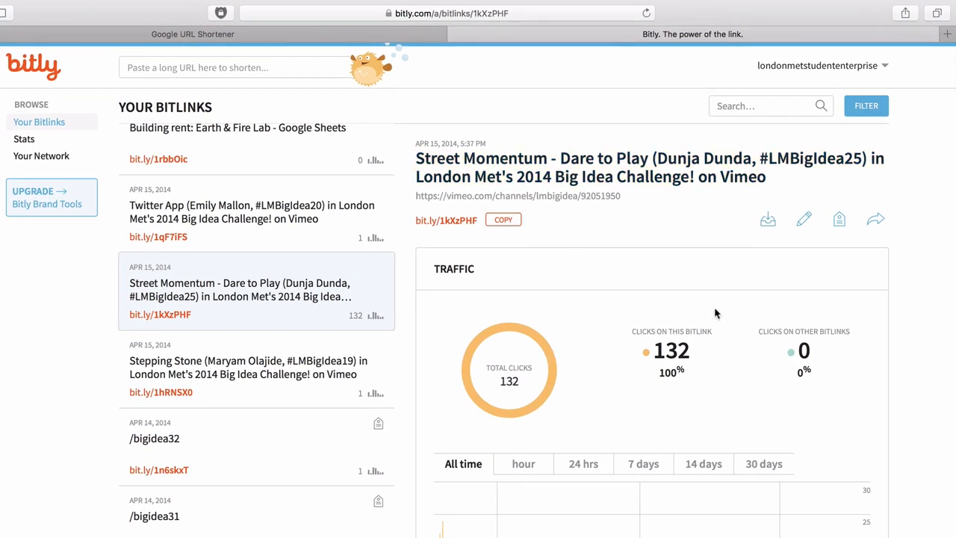
scroll("down", 3)
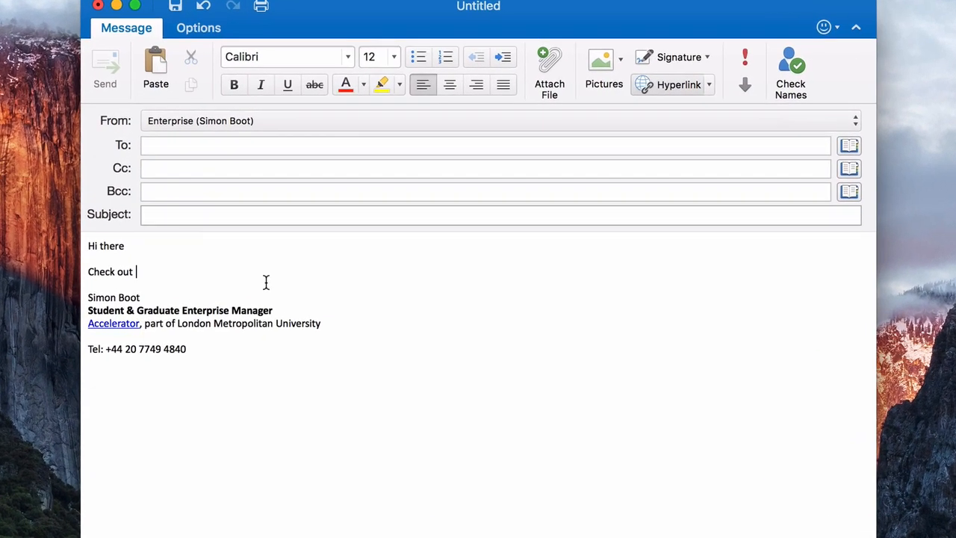
type("http://bit.ly/qylptesting")
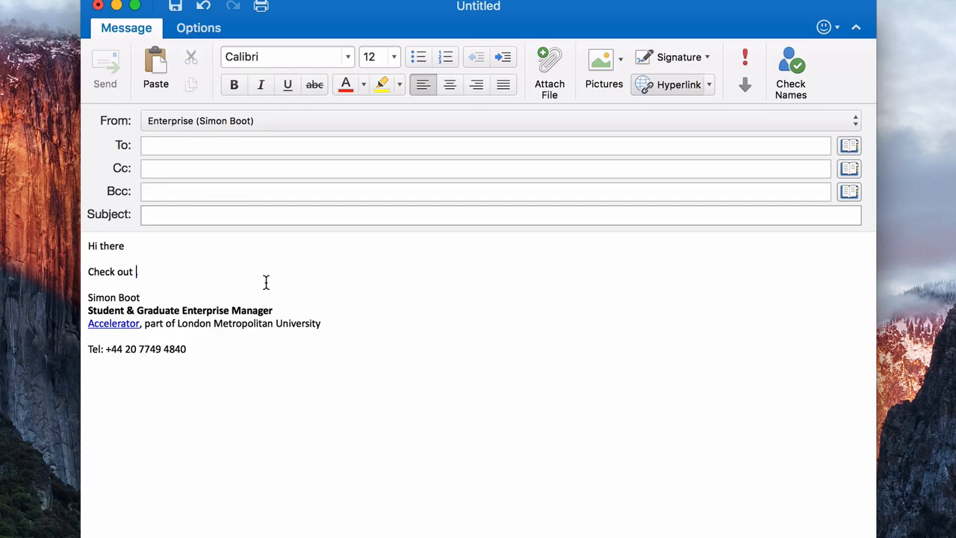
type("www.google.com.")
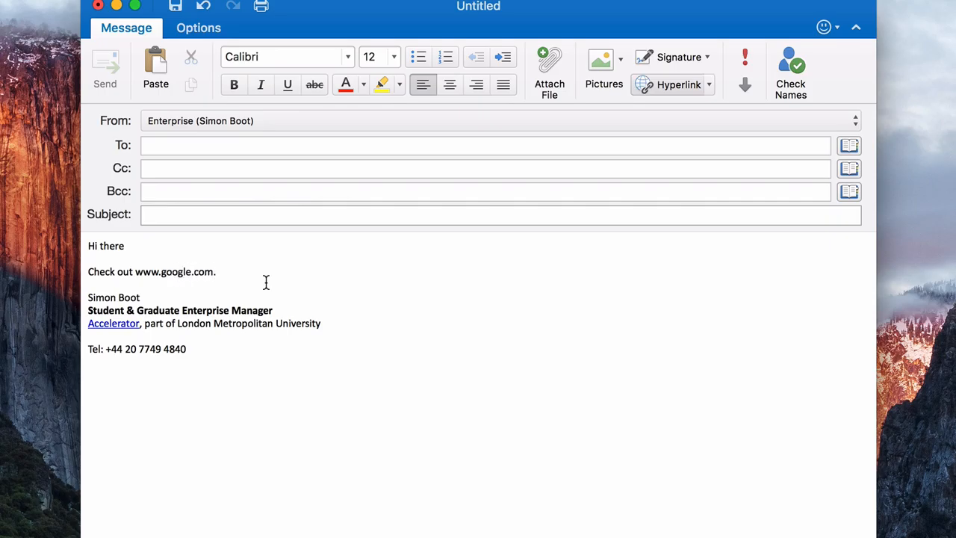
double_click(174, 272)
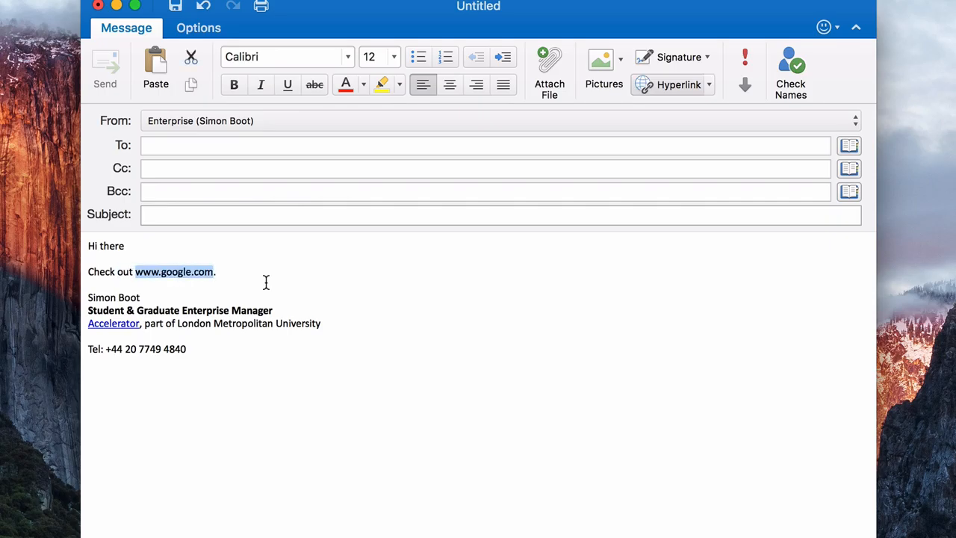
mouse_move(632, 129)
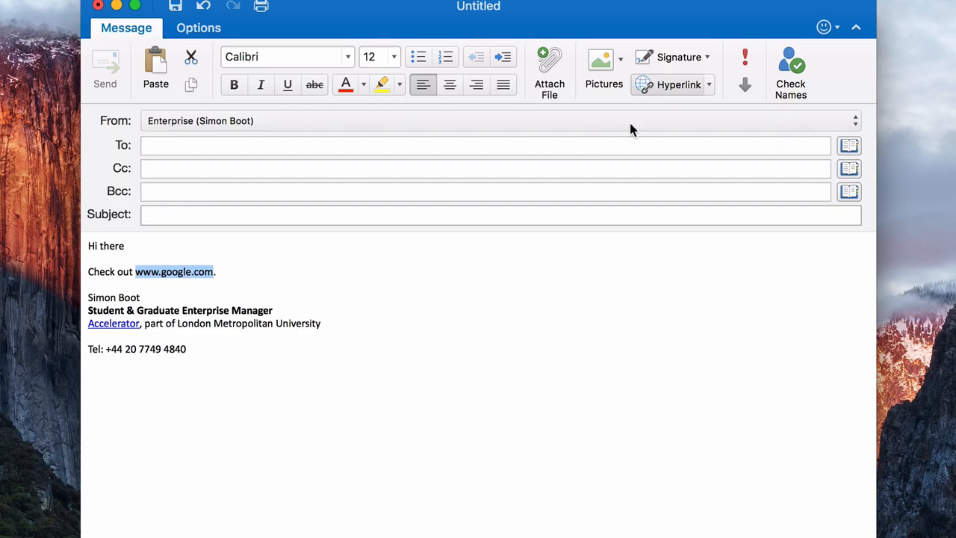
left_click(671, 85)
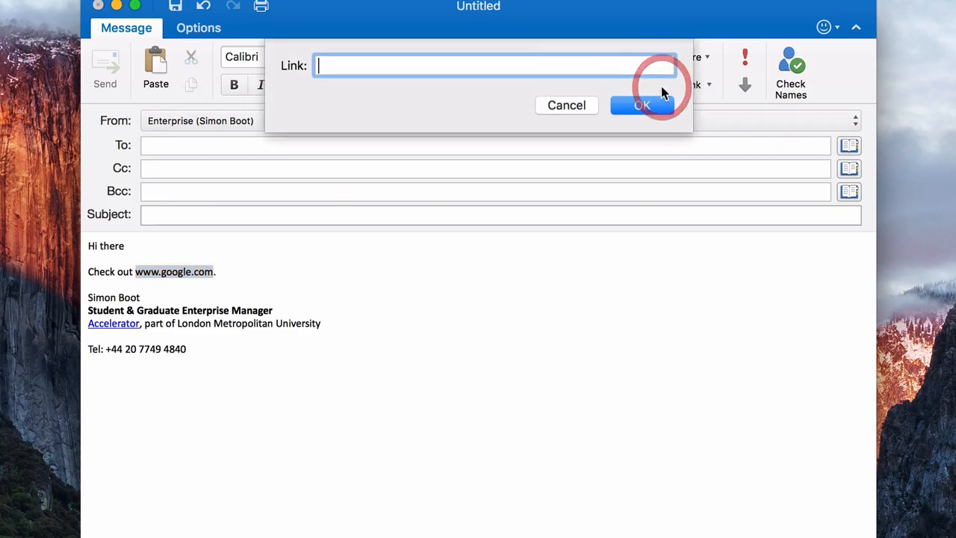
type("http://bit.ly/qylptesting")
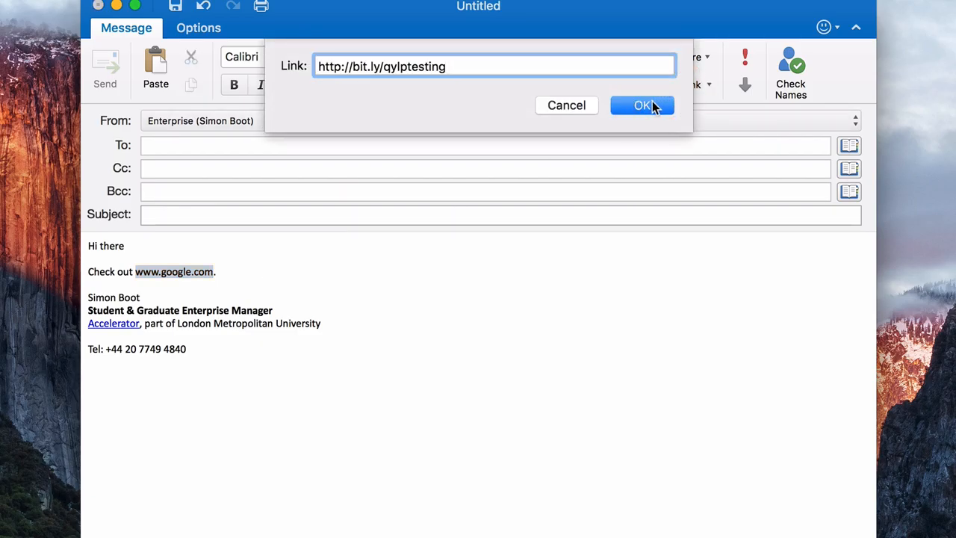
left_click(642, 105)
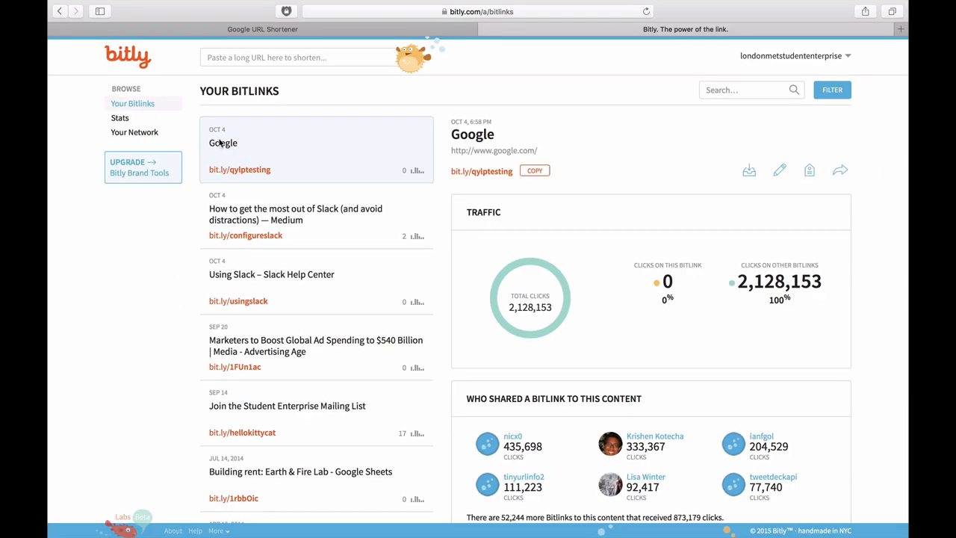
mouse_move(484, 152)
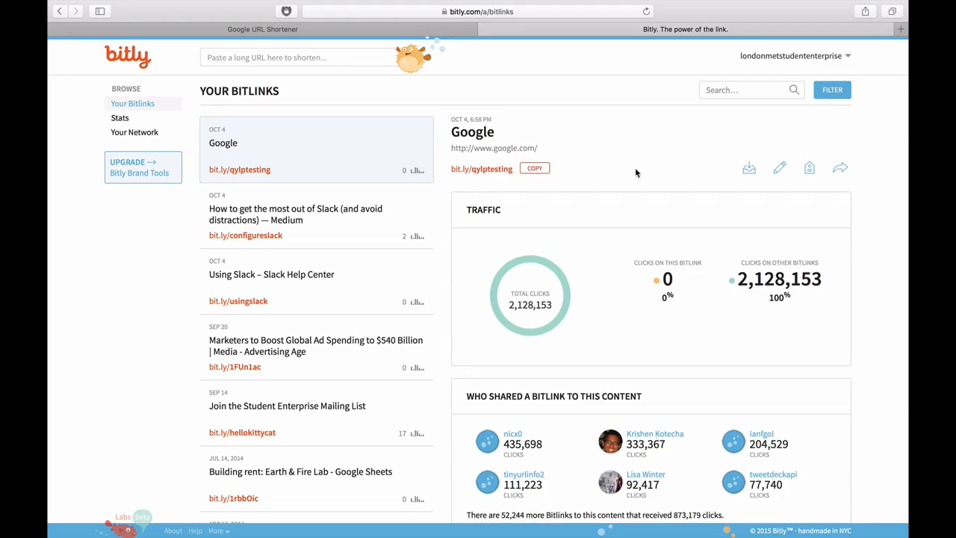
Step: Scroll the Google bitlink's page to see its 0 clicks and Who Shared
scroll("down", 3)
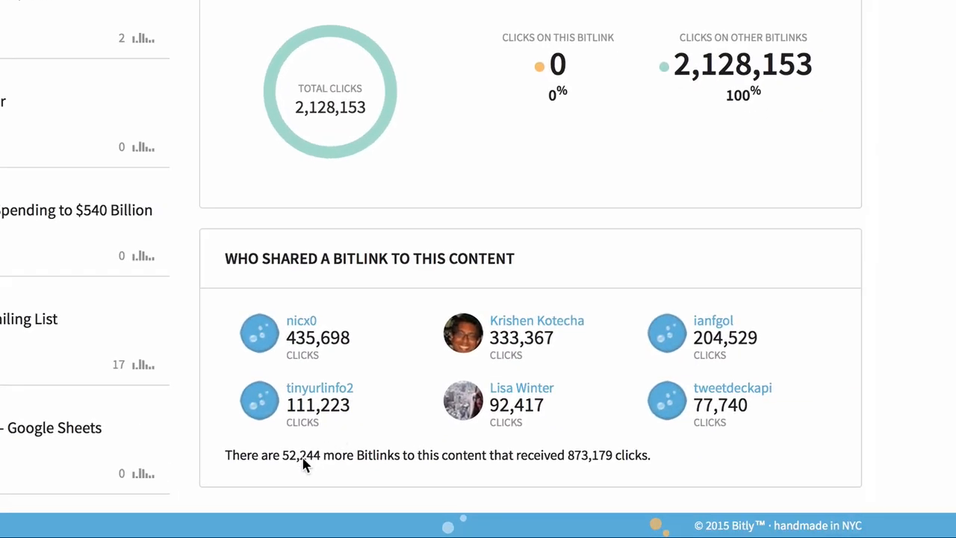
mouse_move(299, 473)
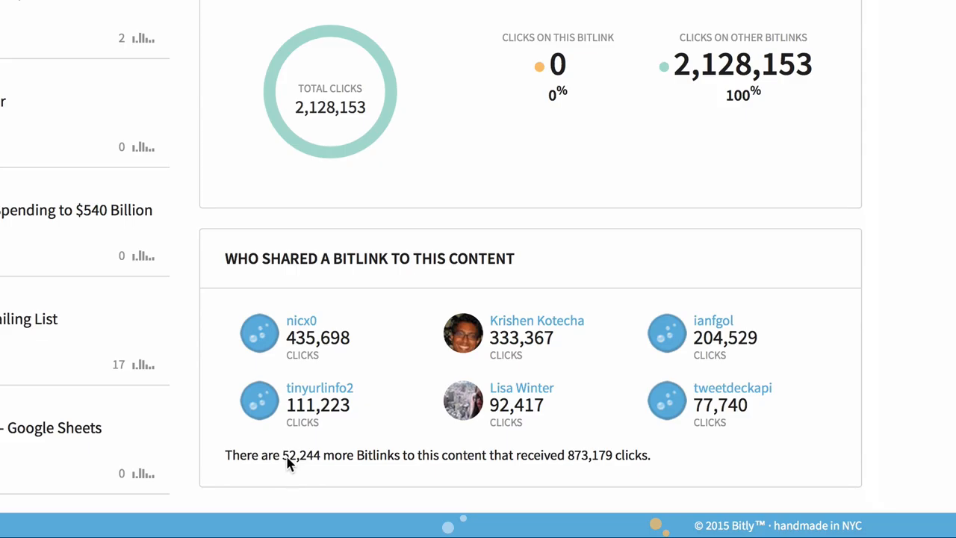
mouse_move(299, 469)
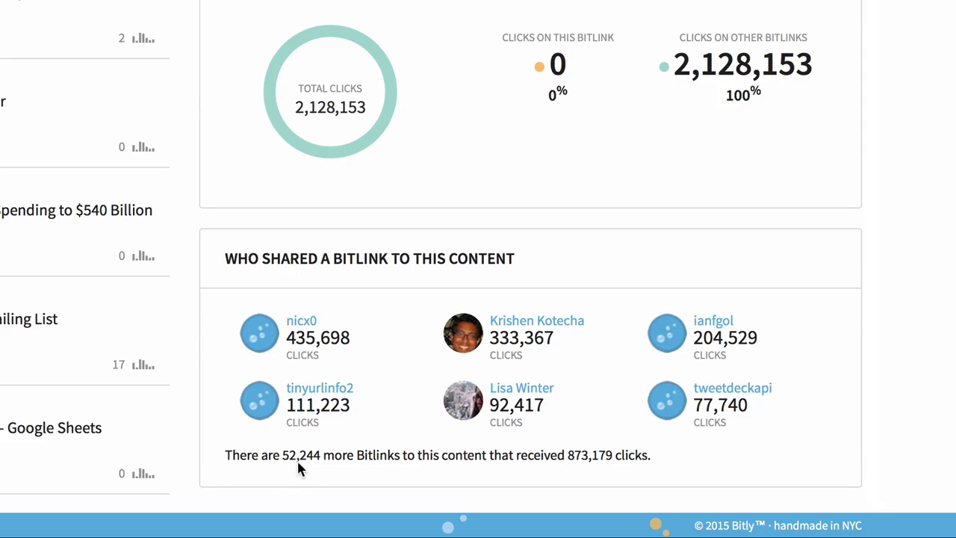